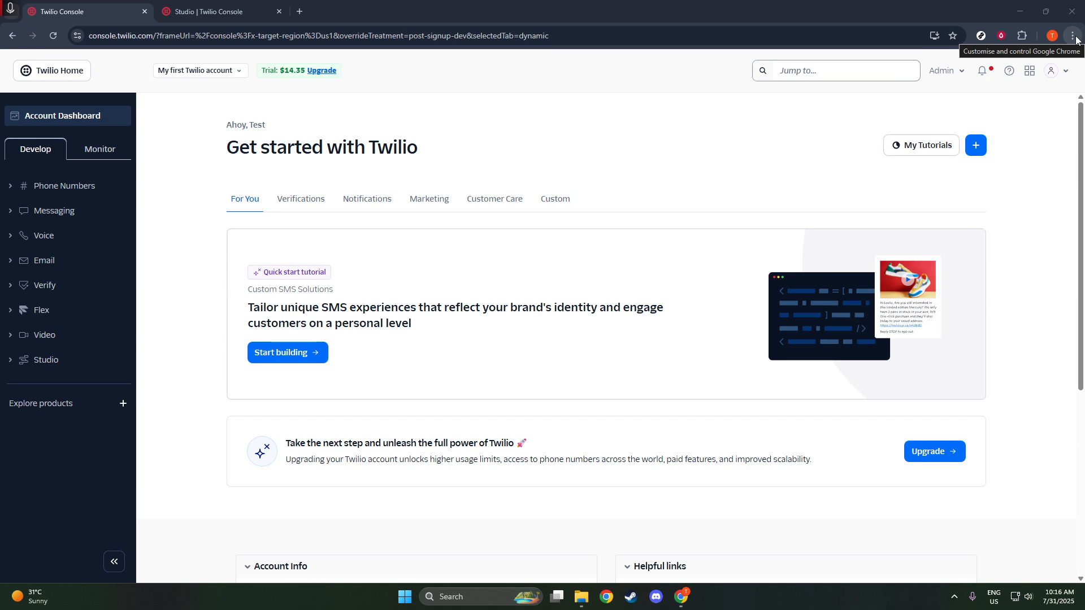
mouse_move(1020, 49)
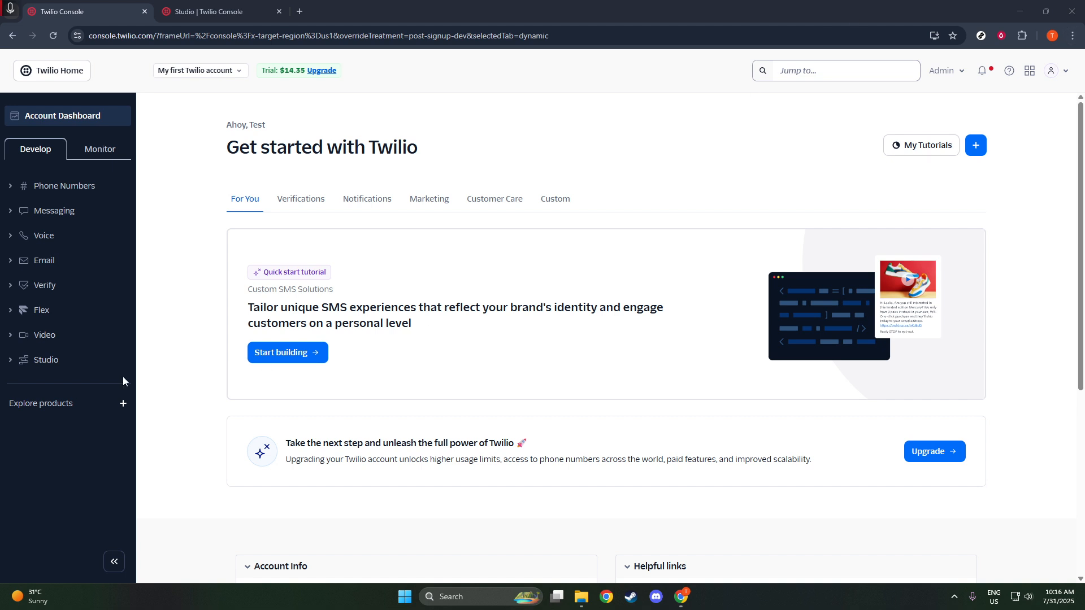
- Expand the Studio section in the sidebar and go to its Flows list
left_click(45, 360)
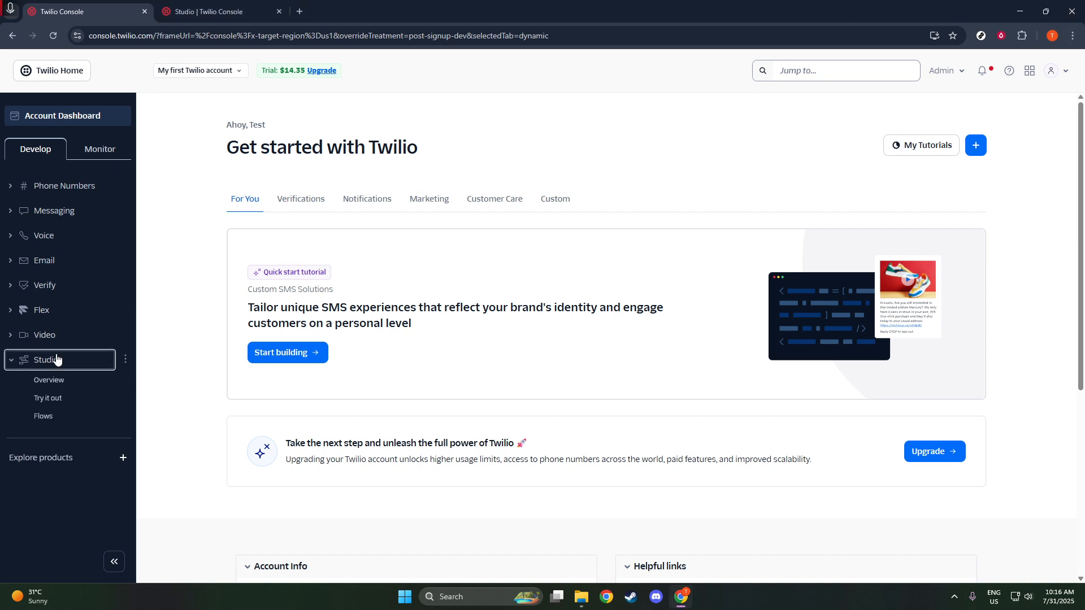
mouse_move(44, 415)
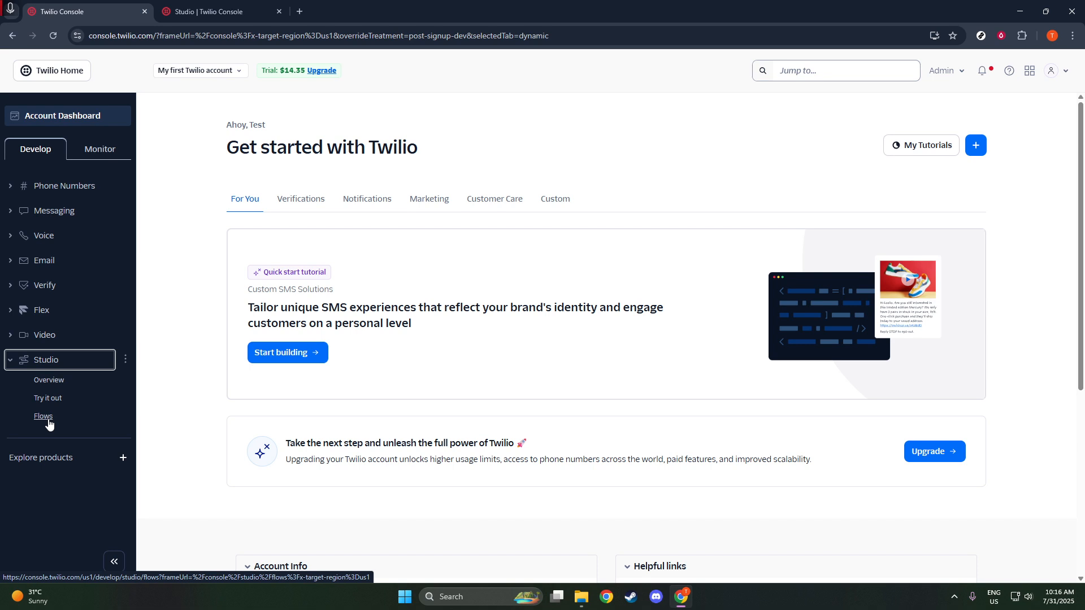
left_click(44, 415)
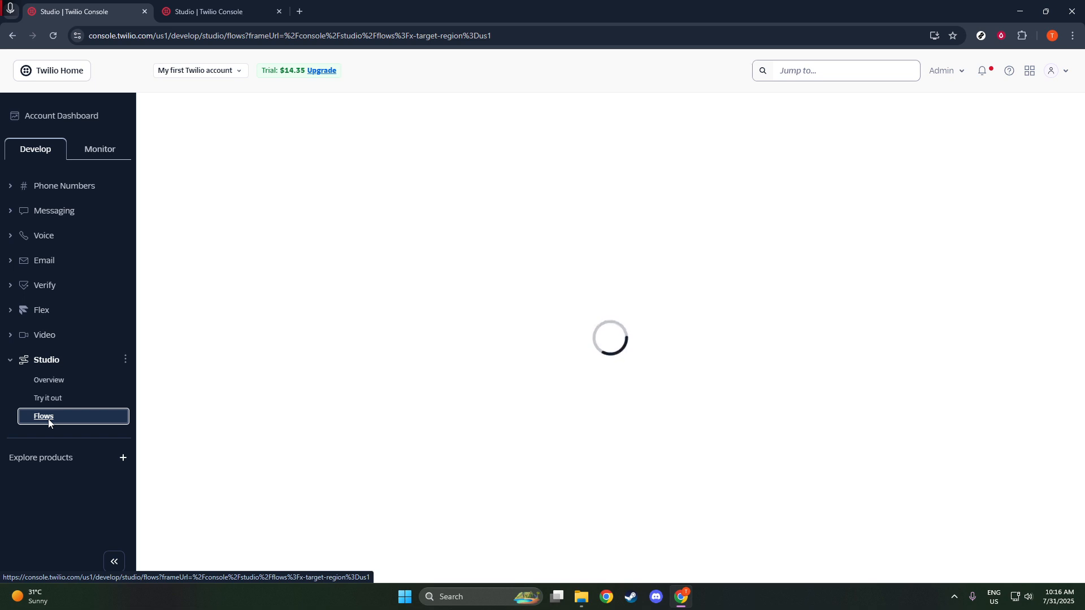
left_click(44, 416)
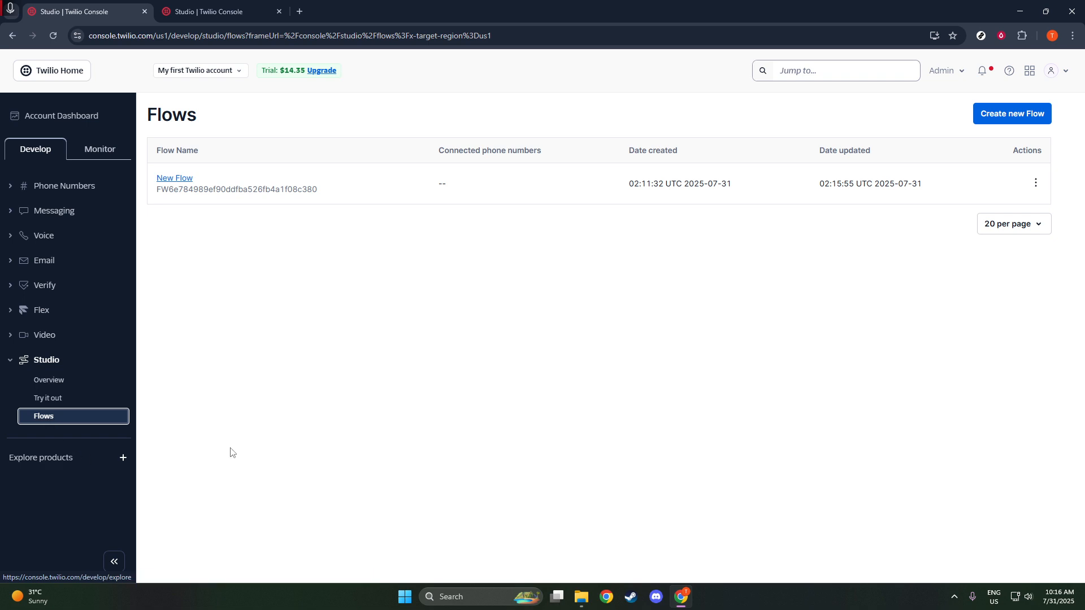
- Create a new flow keeping the name New Flow and starting from scratch
left_click(1010, 113)
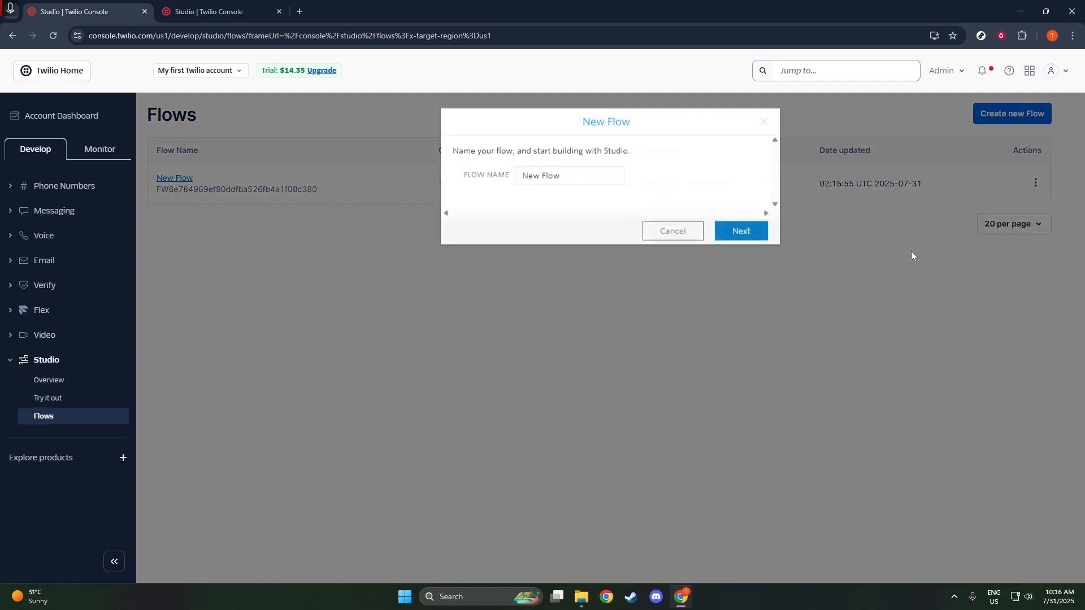
left_click(739, 231)
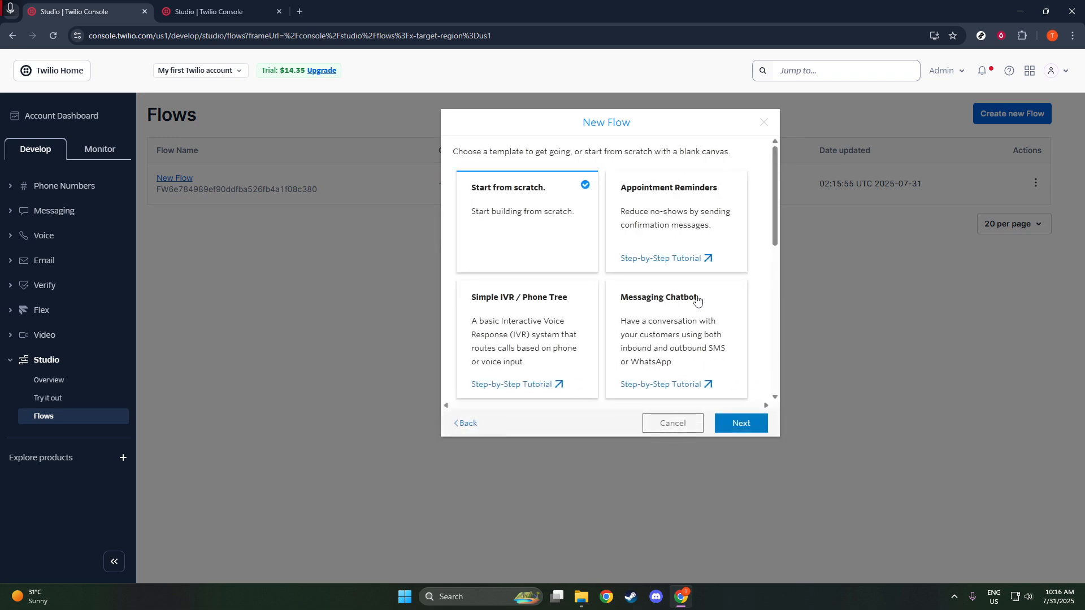
mouse_move(690, 305)
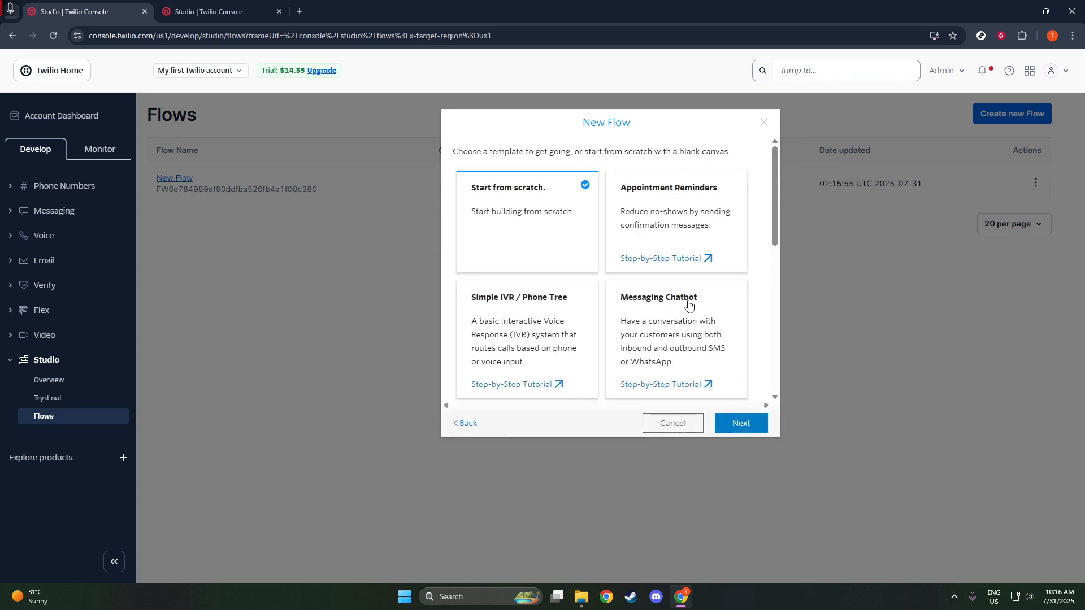
left_click(671, 423)
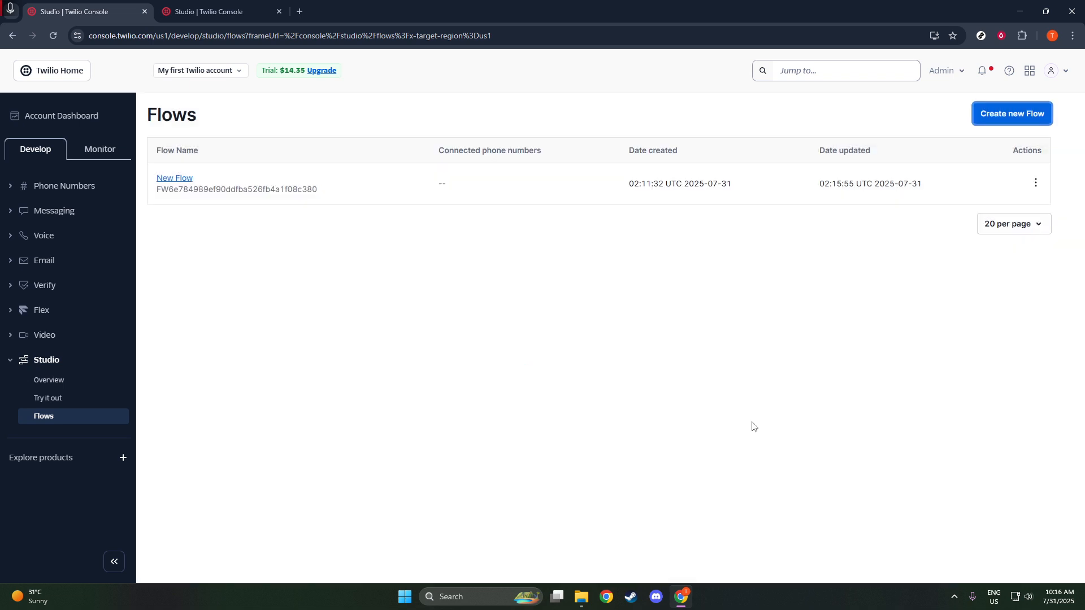
left_click(174, 177)
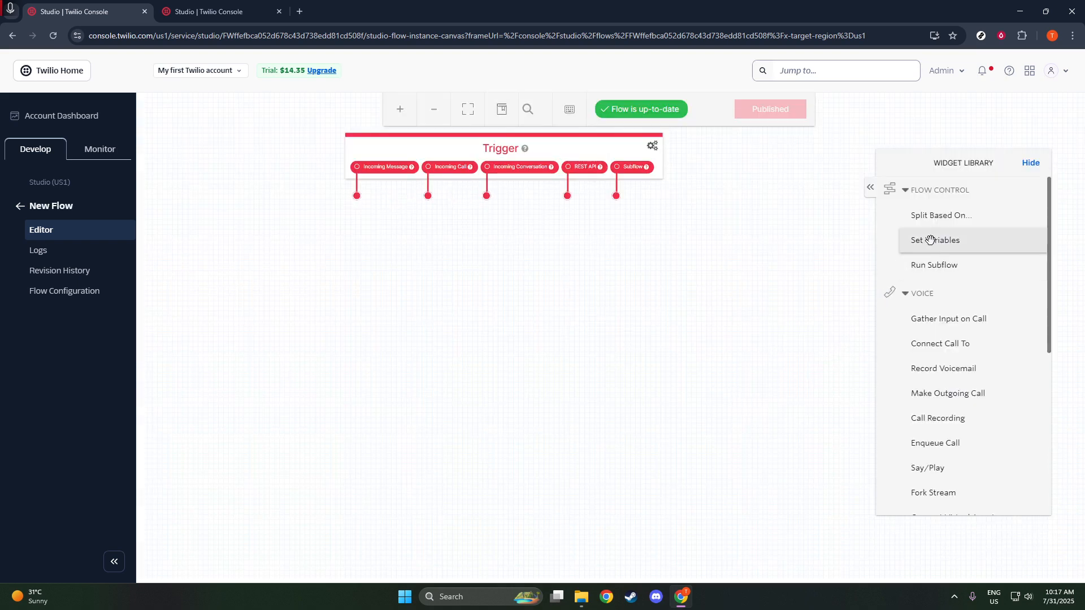
mouse_move(939, 215)
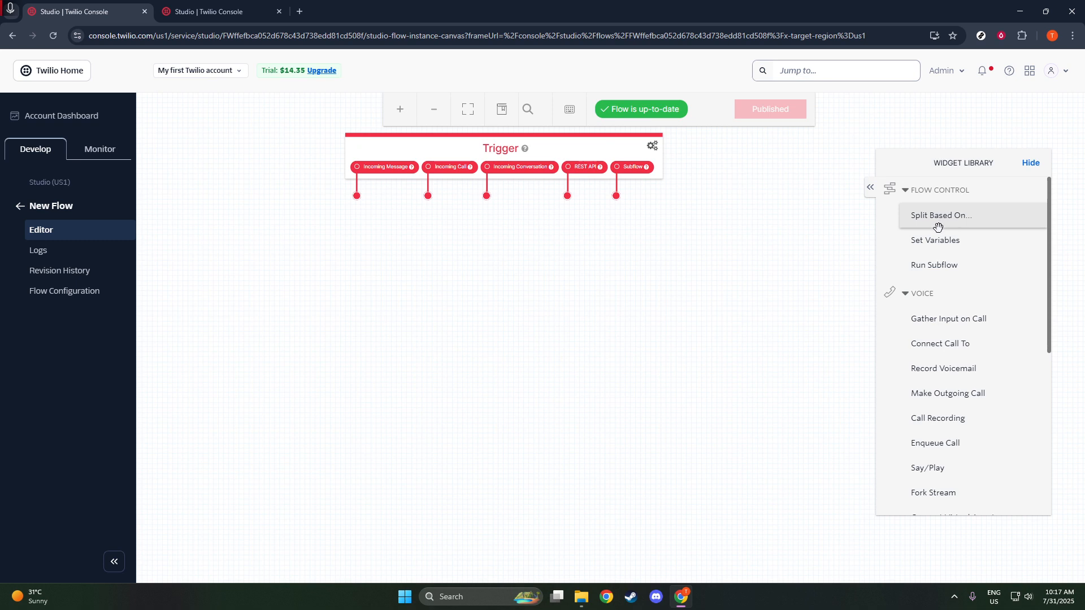
- Drop a Split Based On widget split_1 on the canvas testing contact.channel.address and save it
left_click_drag(938, 214, 463, 270)
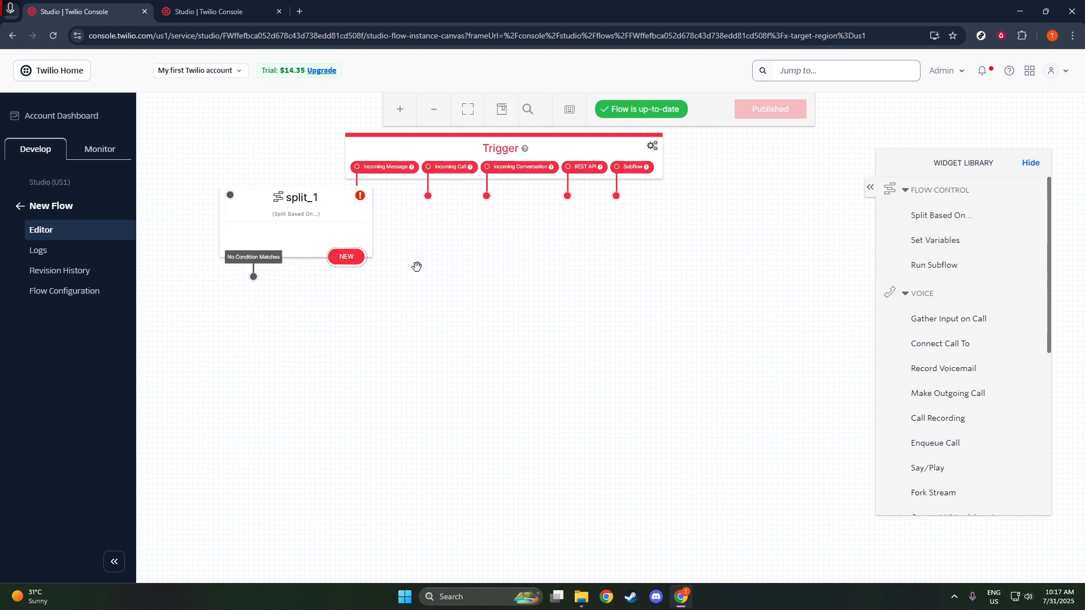
left_click(295, 196)
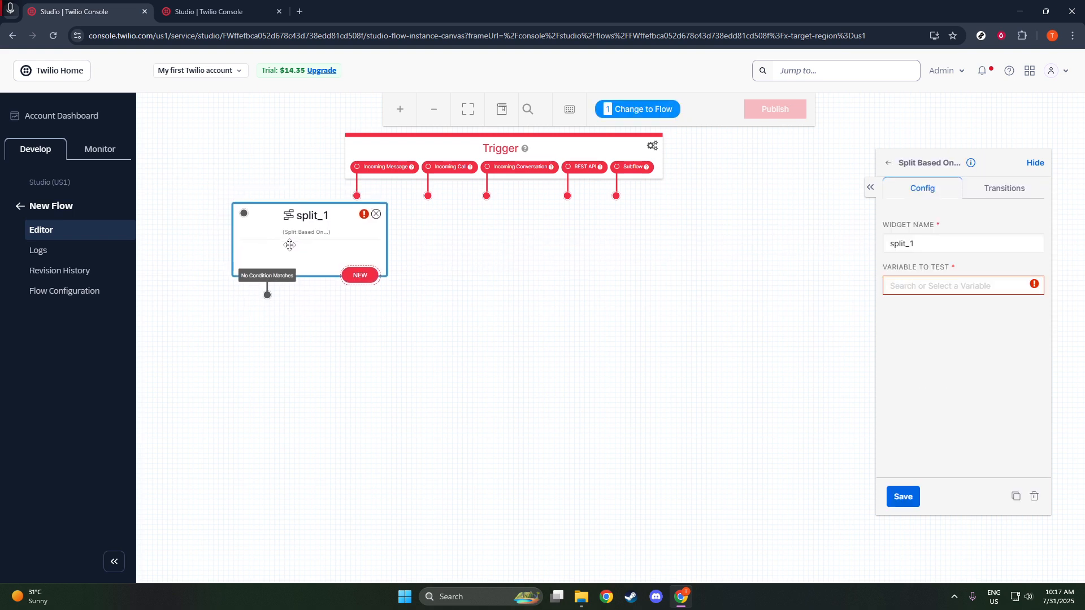
left_click_drag(309, 242, 345, 268)
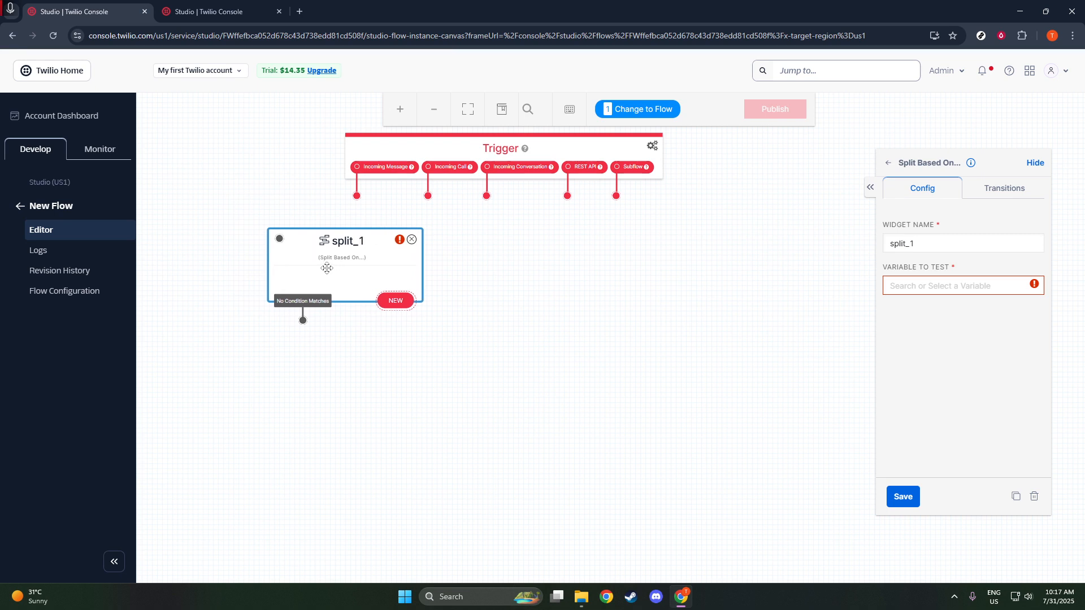
left_click(960, 286)
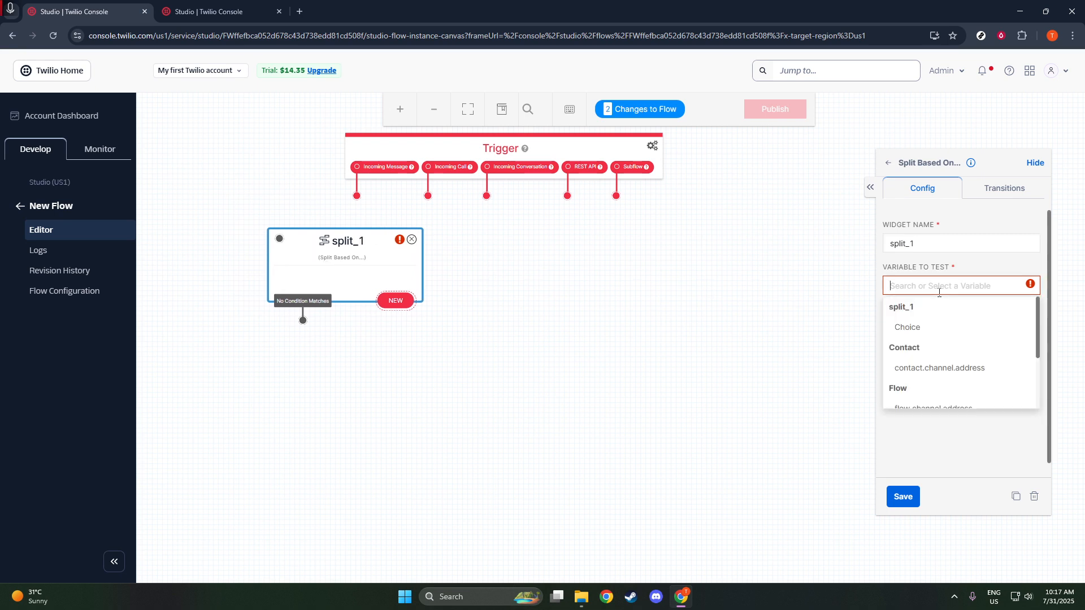
scroll("down", 3)
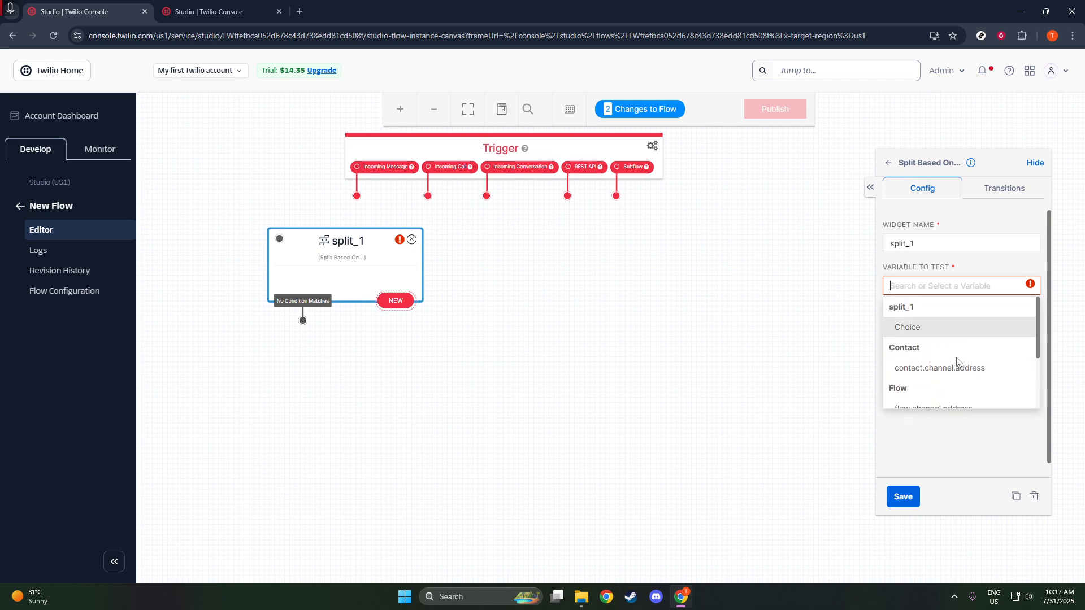
scroll("down", 3)
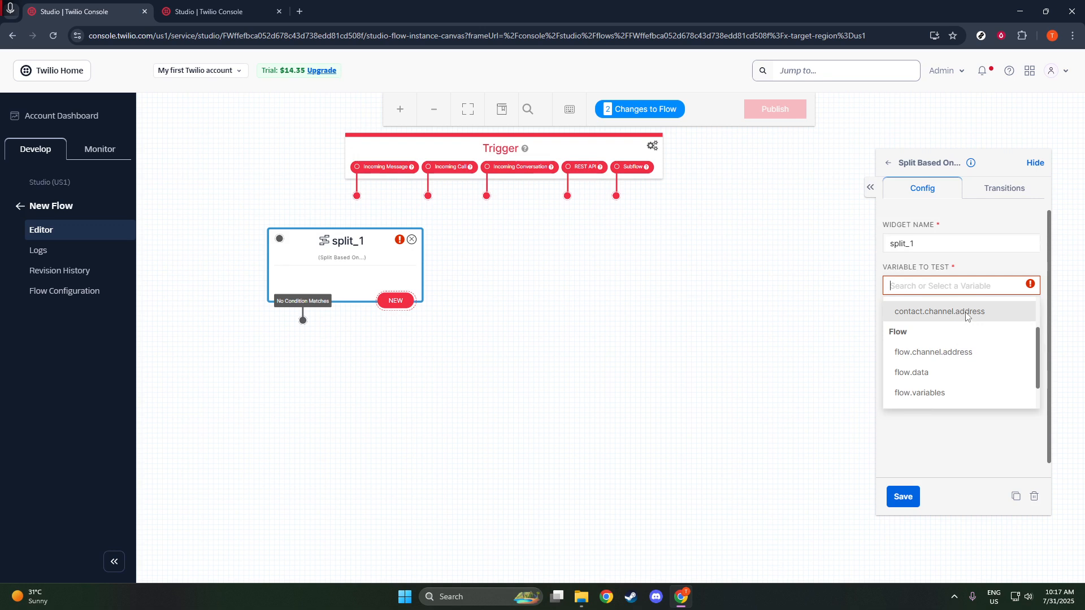
left_click(939, 312)
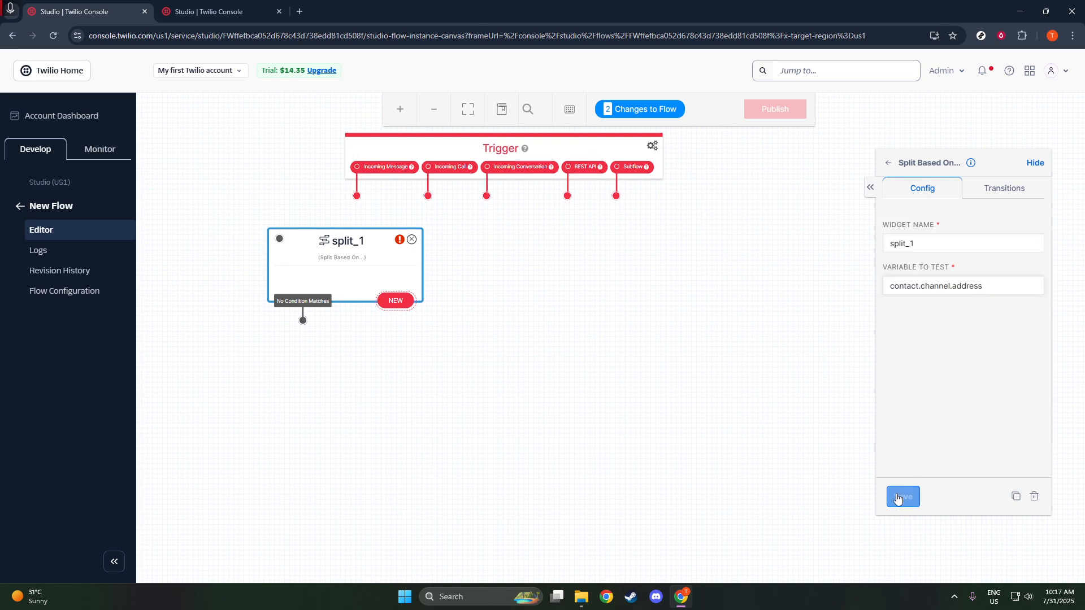
left_click(902, 496)
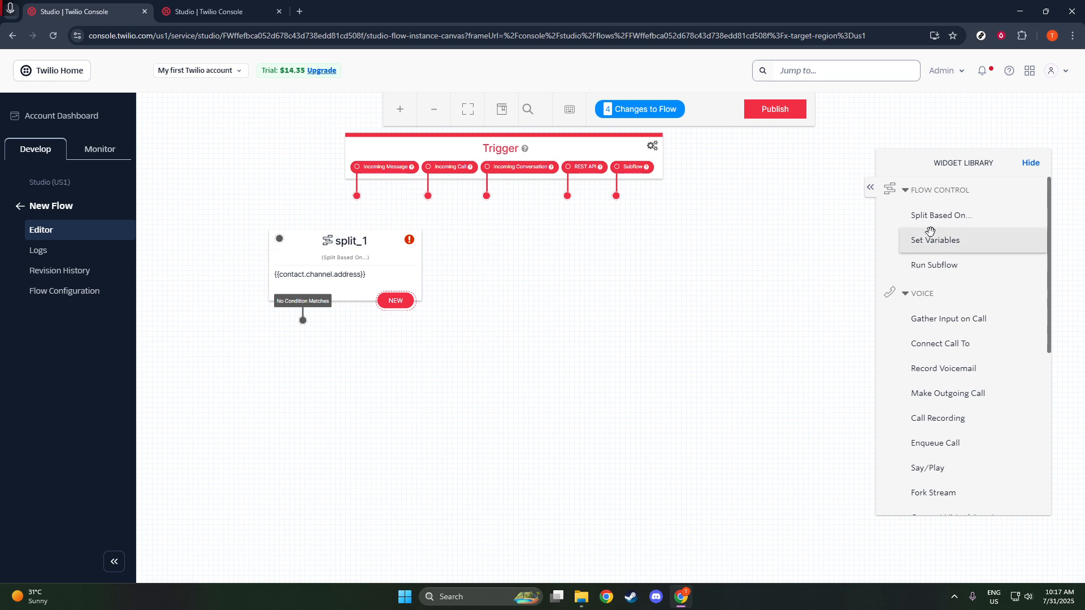
mouse_move(888, 331)
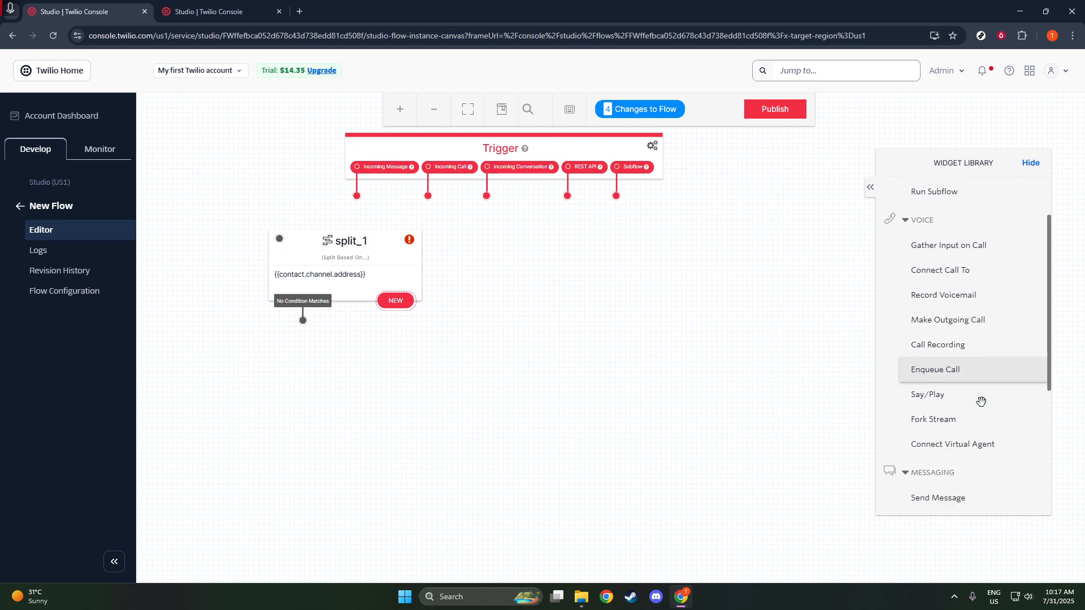
- Set send_message_1's message body to Test, save it, and select the Trigger widget
scroll("down", 3)
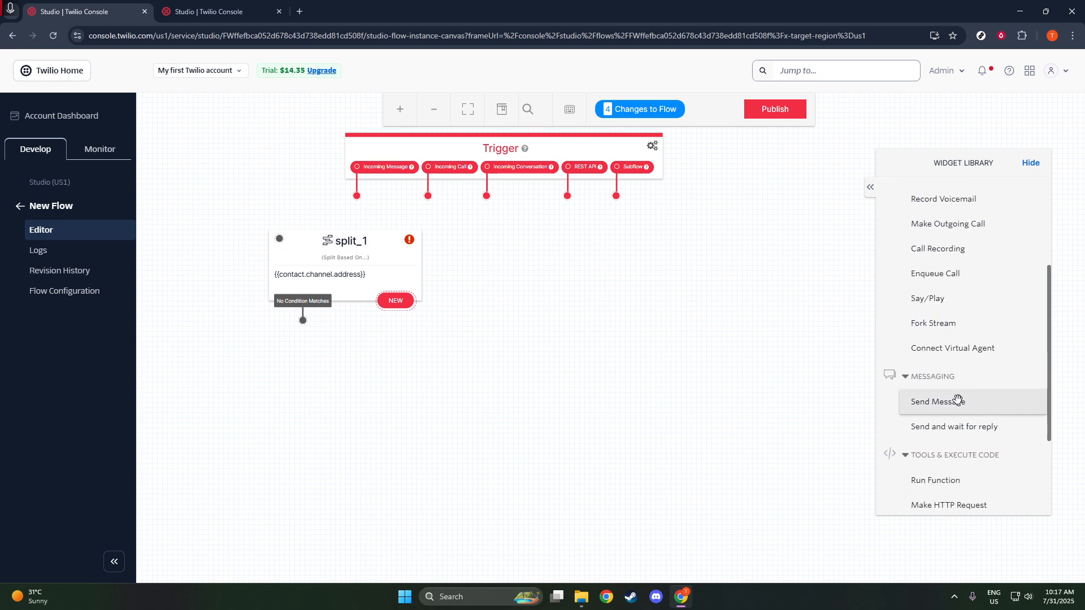
mouse_move(421, 345)
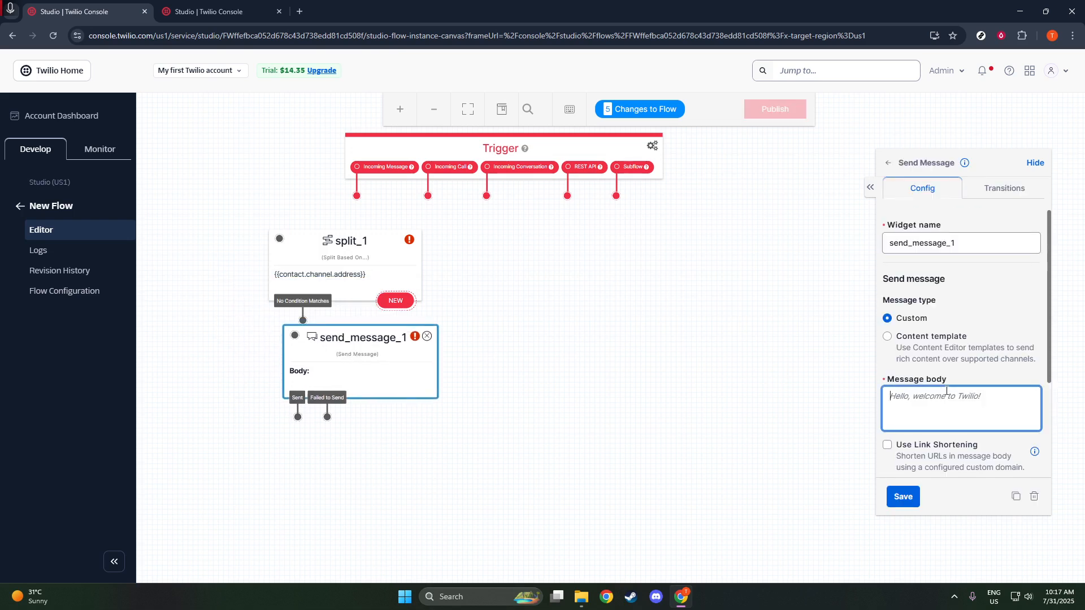
type("Test")
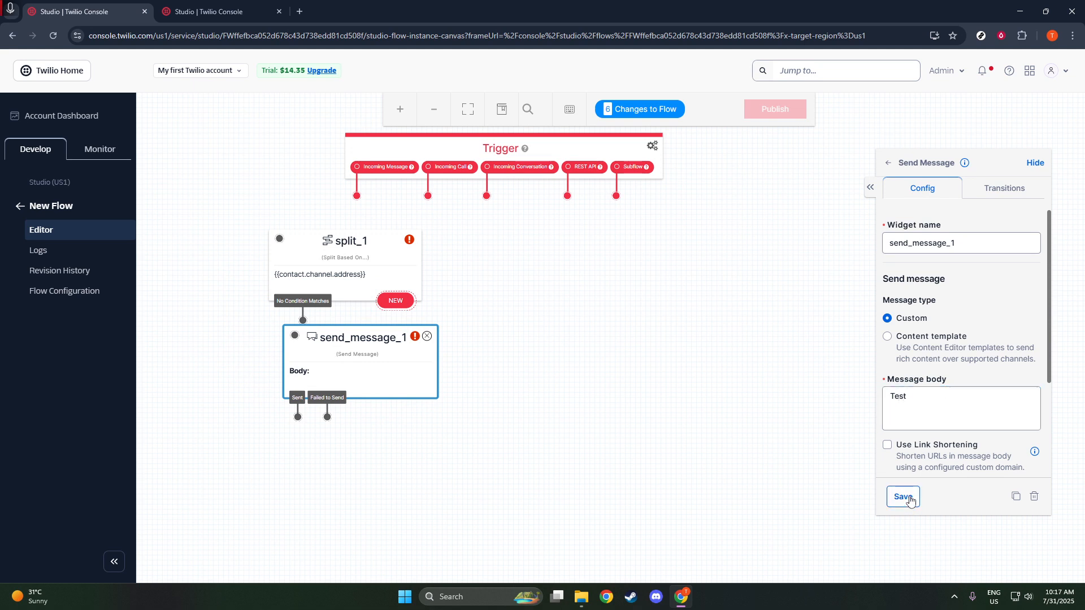
left_click(902, 496)
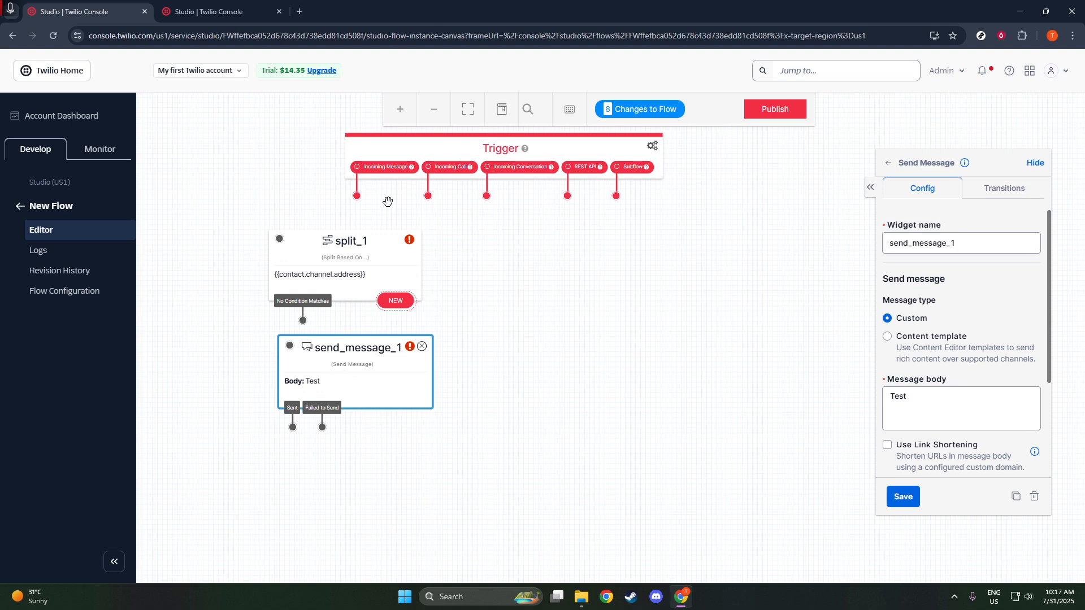
left_click(499, 148)
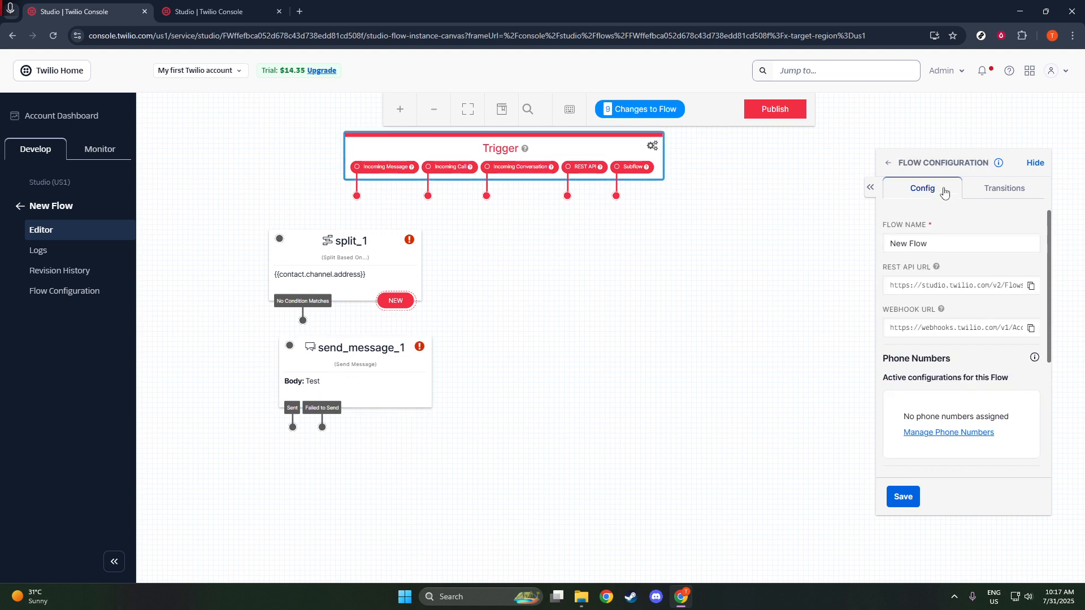
- Point the trigger's Incoming Message transition to send_message_1
left_click(1003, 189)
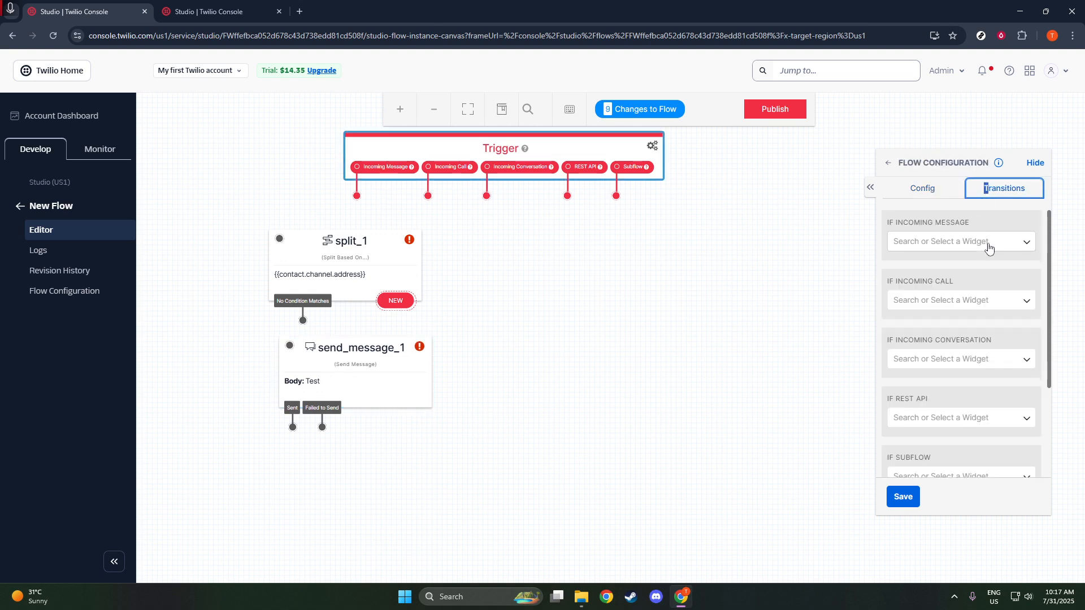
left_click(960, 240)
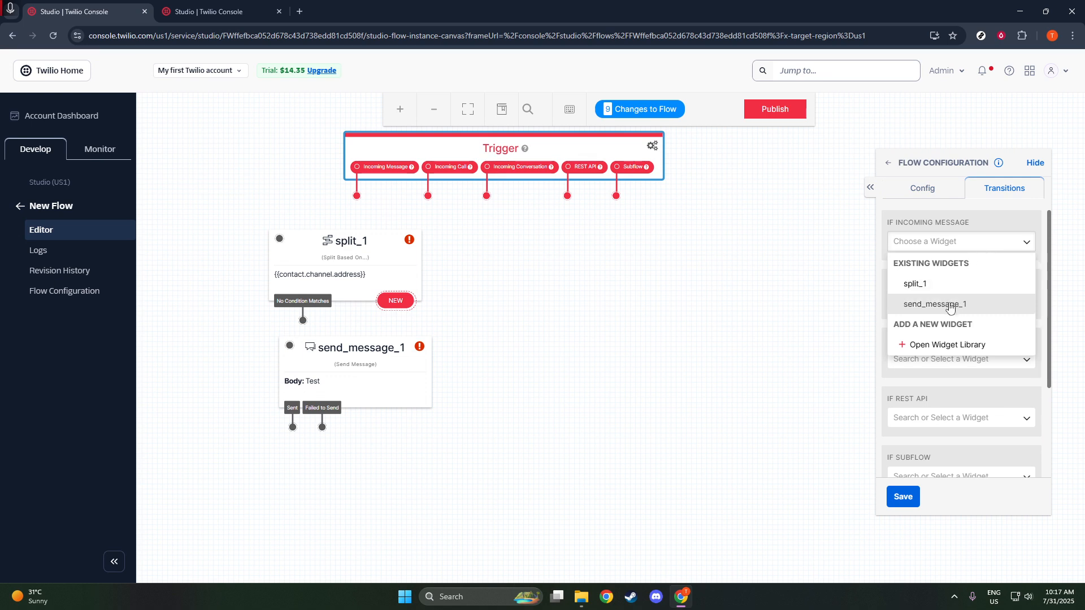
mouse_move(942, 309)
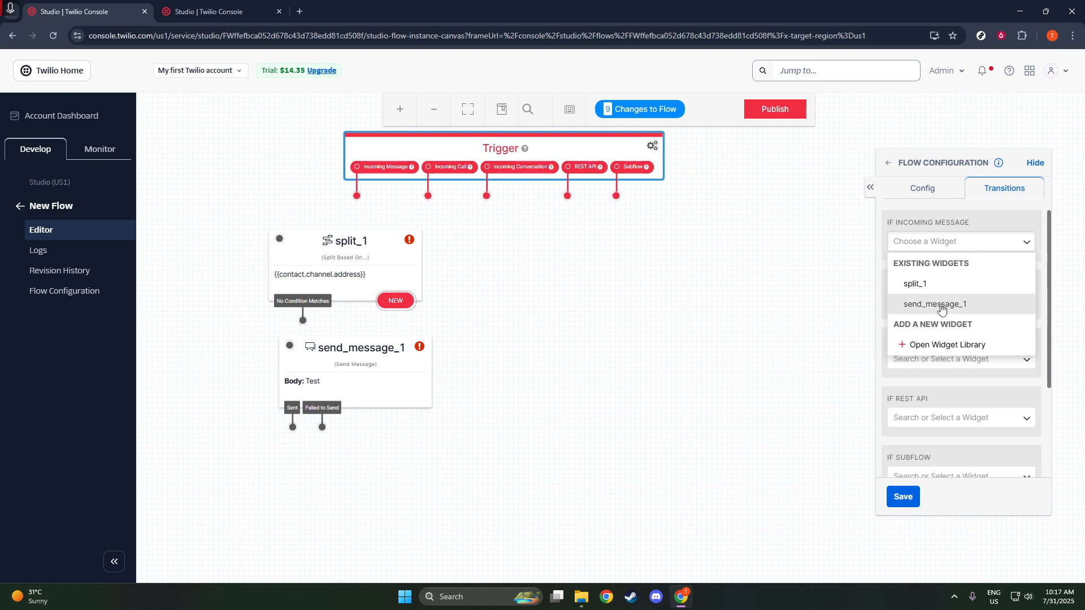
left_click(935, 304)
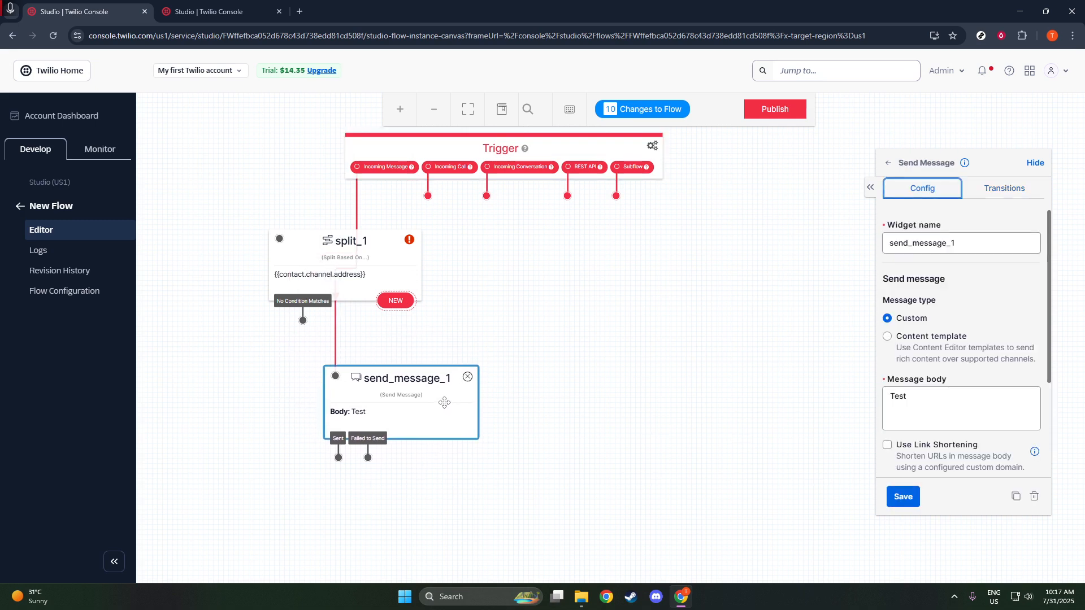
- Reposition split_1 left of send_message_1 and loop send_message_1's Sent outcome back to split_1
left_click_drag(401, 378, 437, 367)
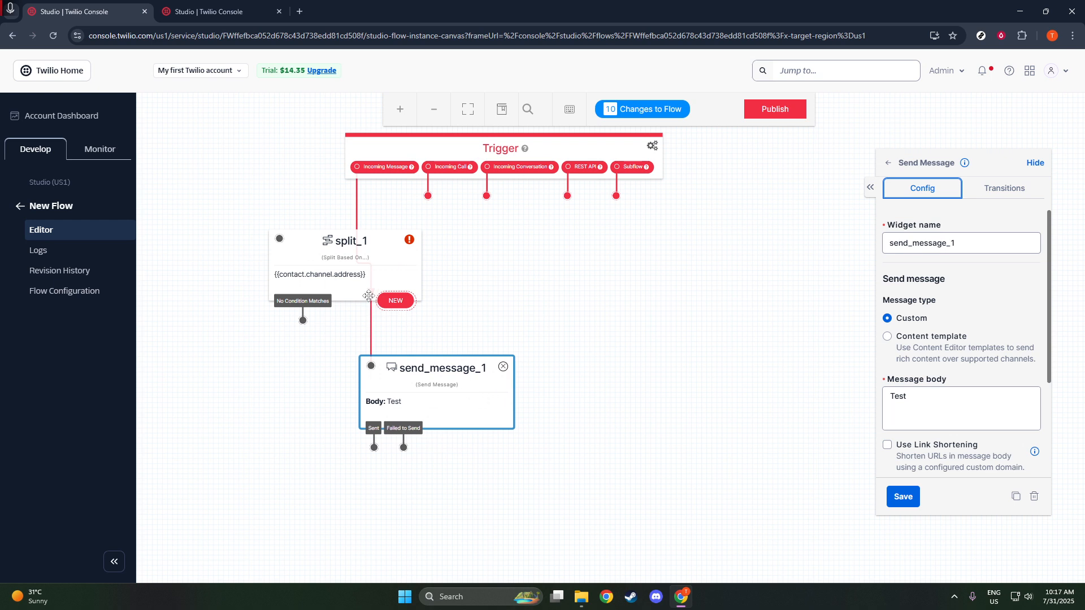
left_click_drag(346, 241, 267, 331)
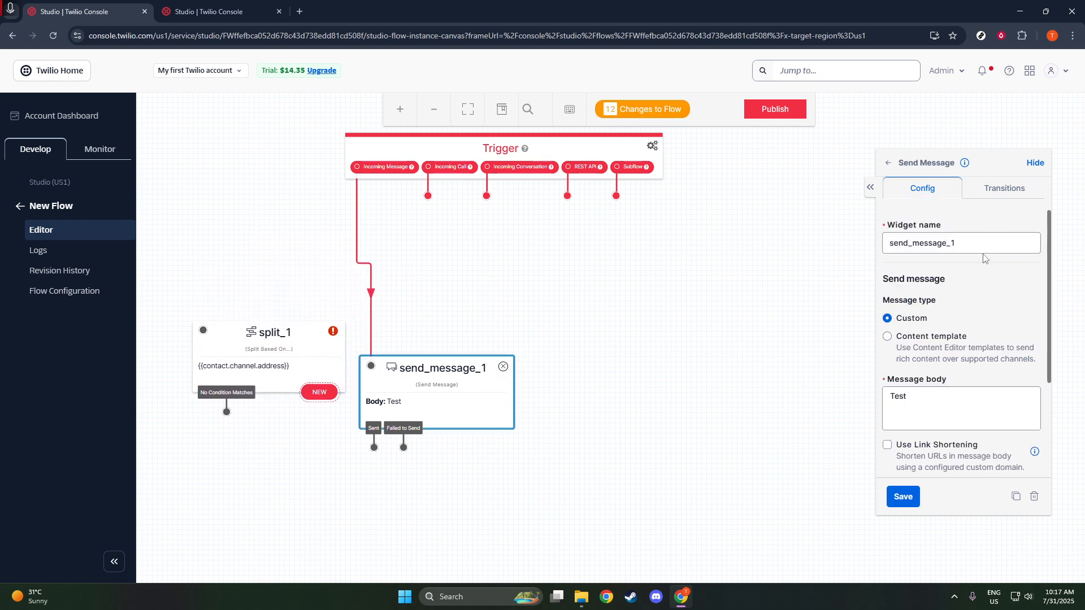
left_click(1003, 187)
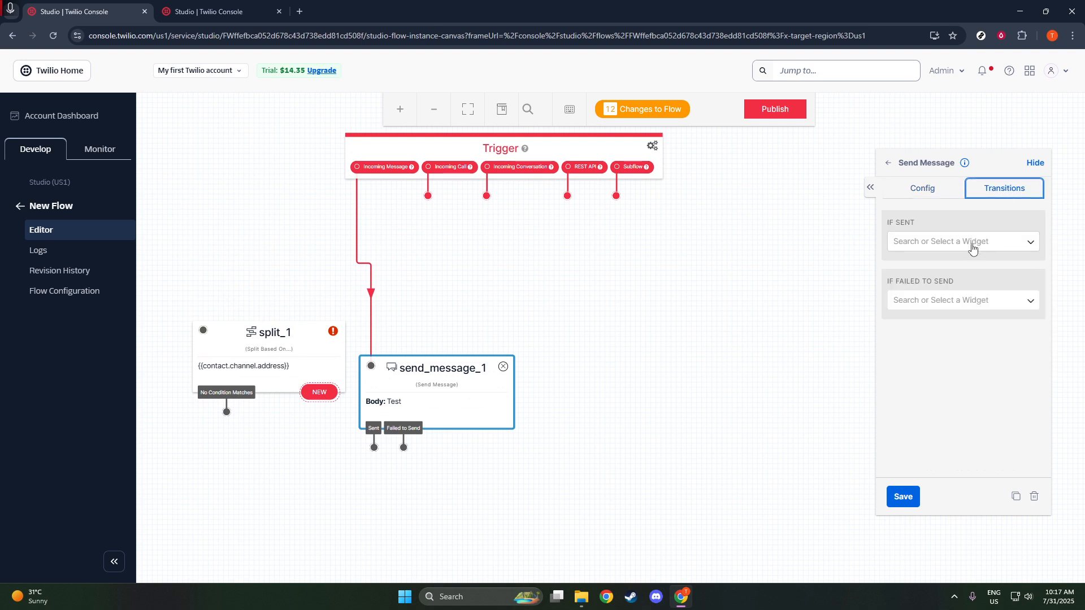
left_click(960, 241)
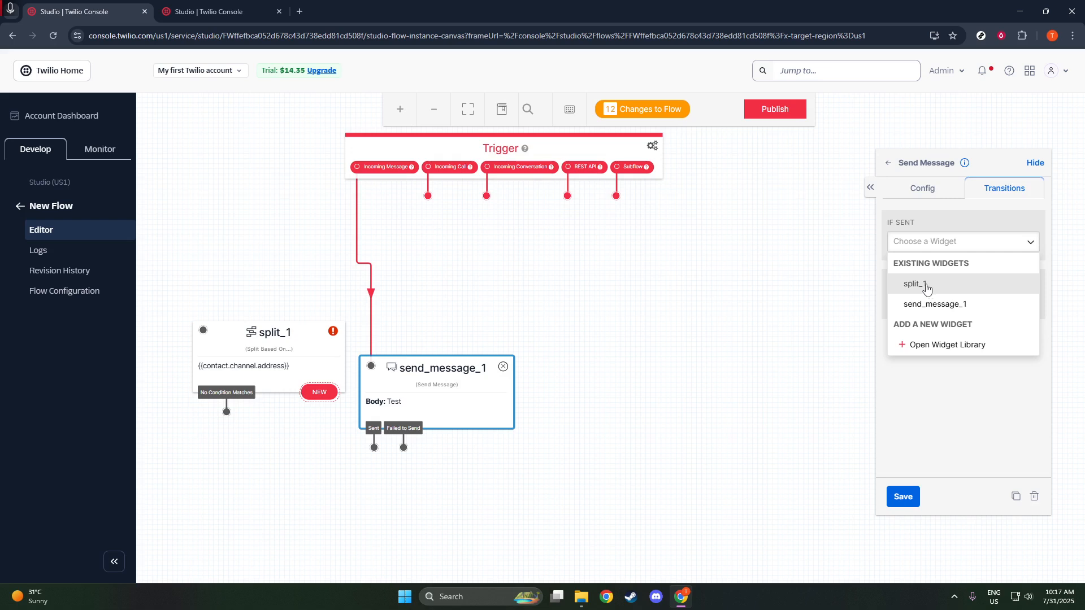
left_click(916, 283)
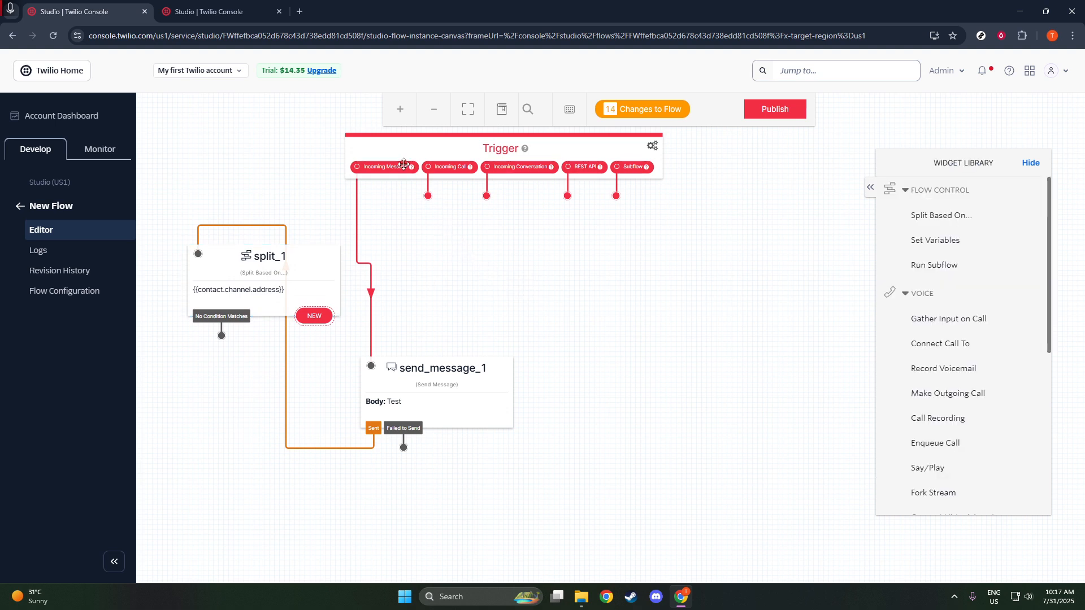
- Change the trigger's Incoming Message transition to lead to split_1
left_click(500, 148)
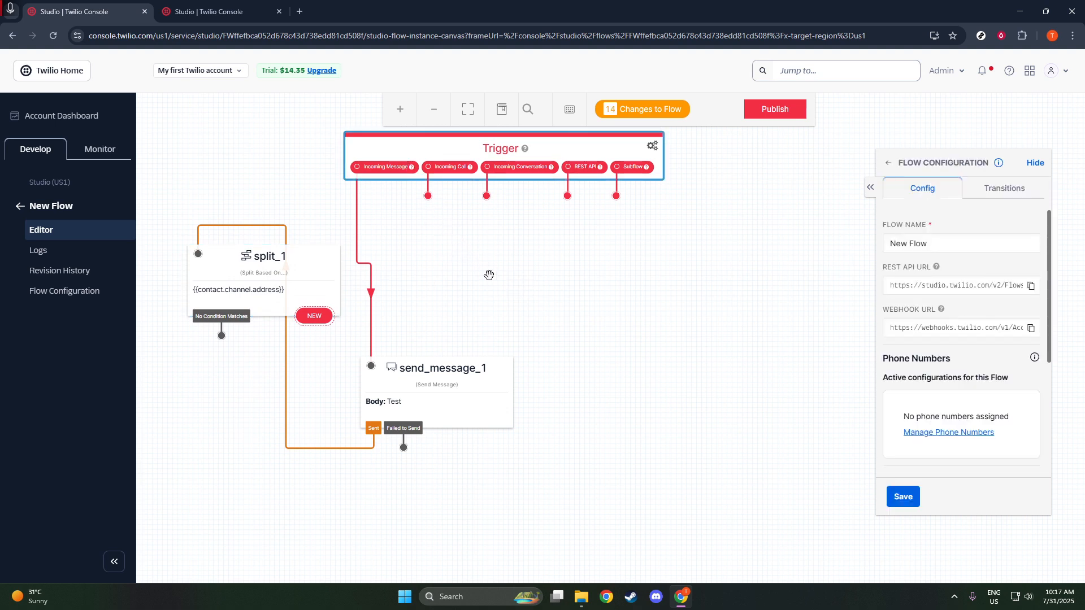
mouse_move(792, 294)
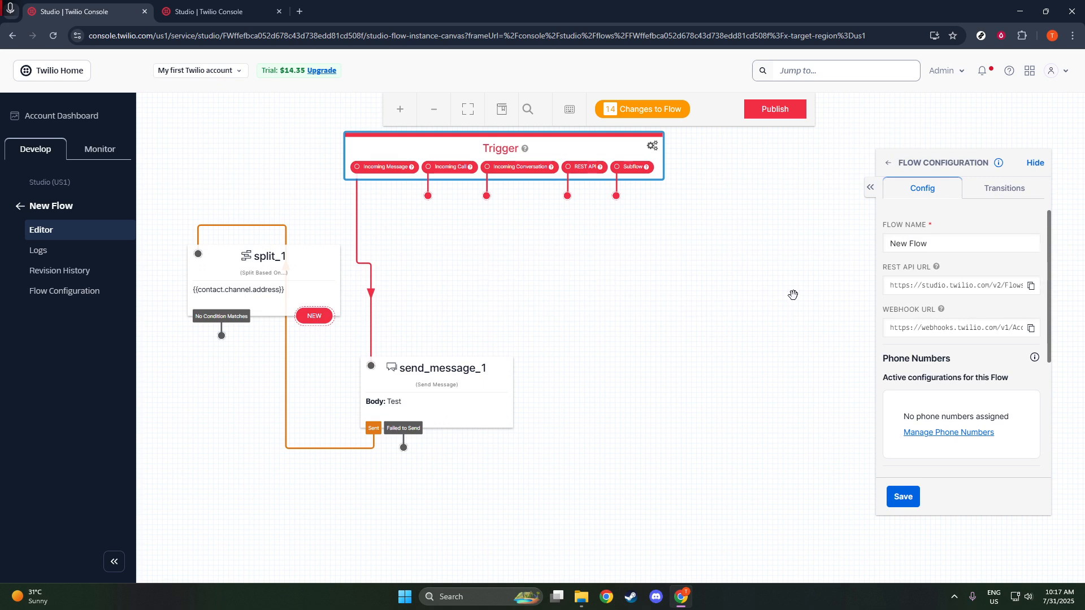
left_click(1003, 187)
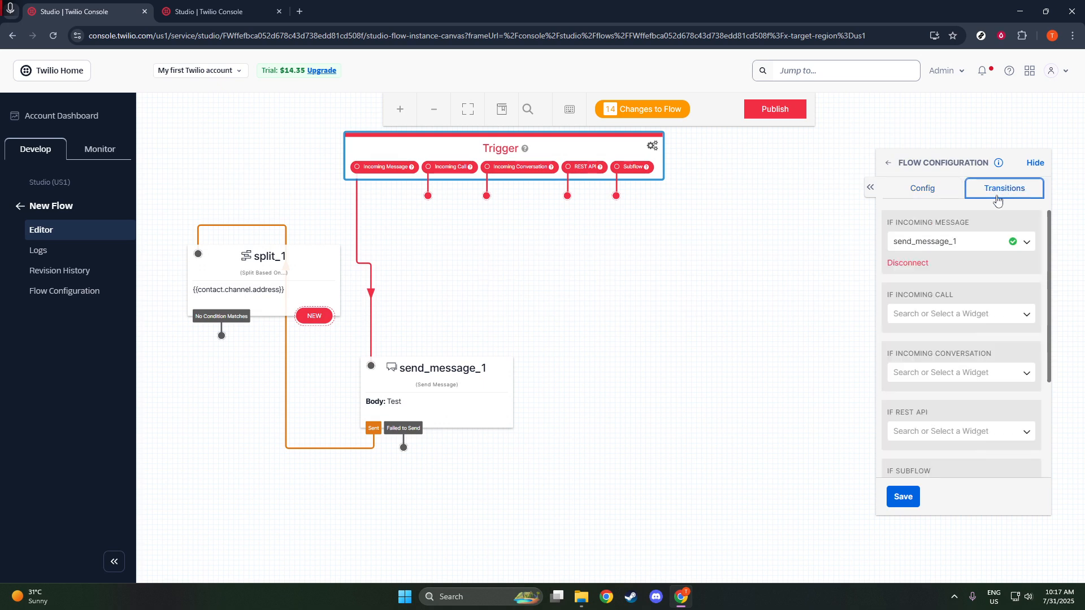
left_click(960, 241)
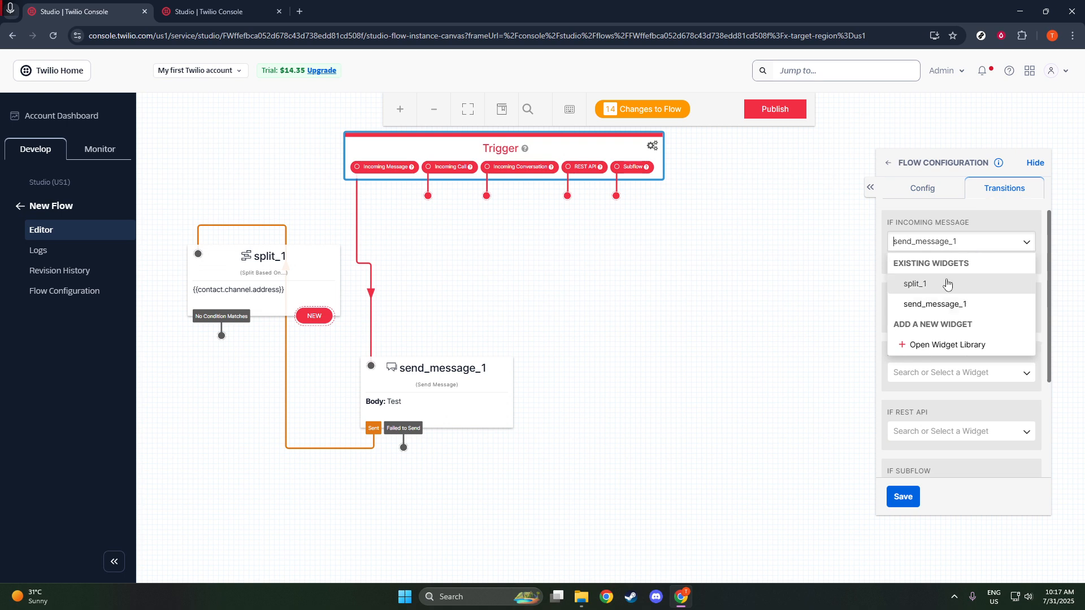
left_click(914, 284)
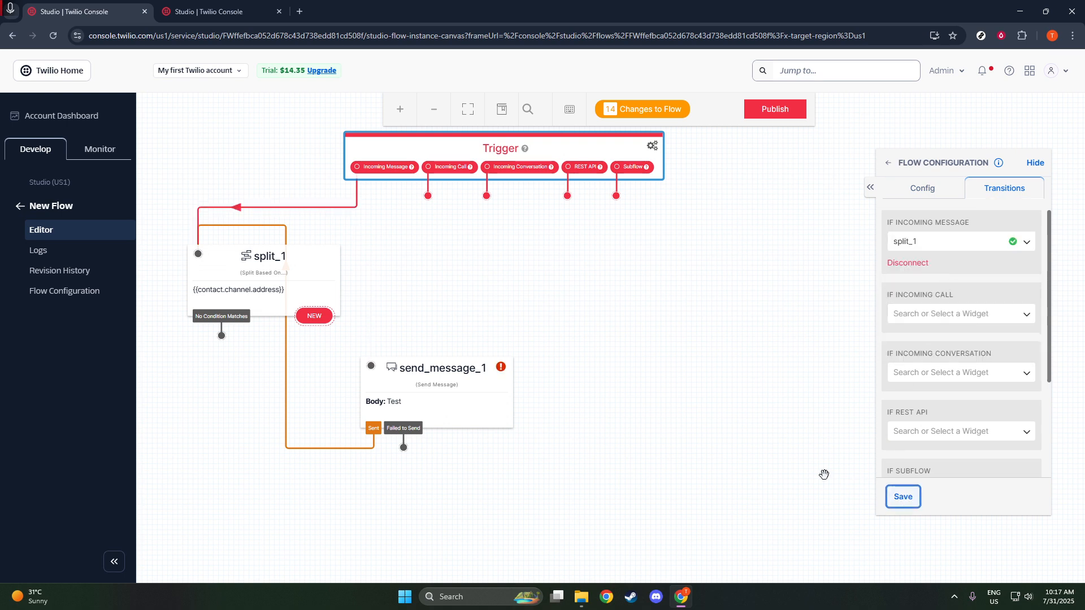
- Review send_message_1's transitions and select split_1 for its transition settings
left_click(436, 368)
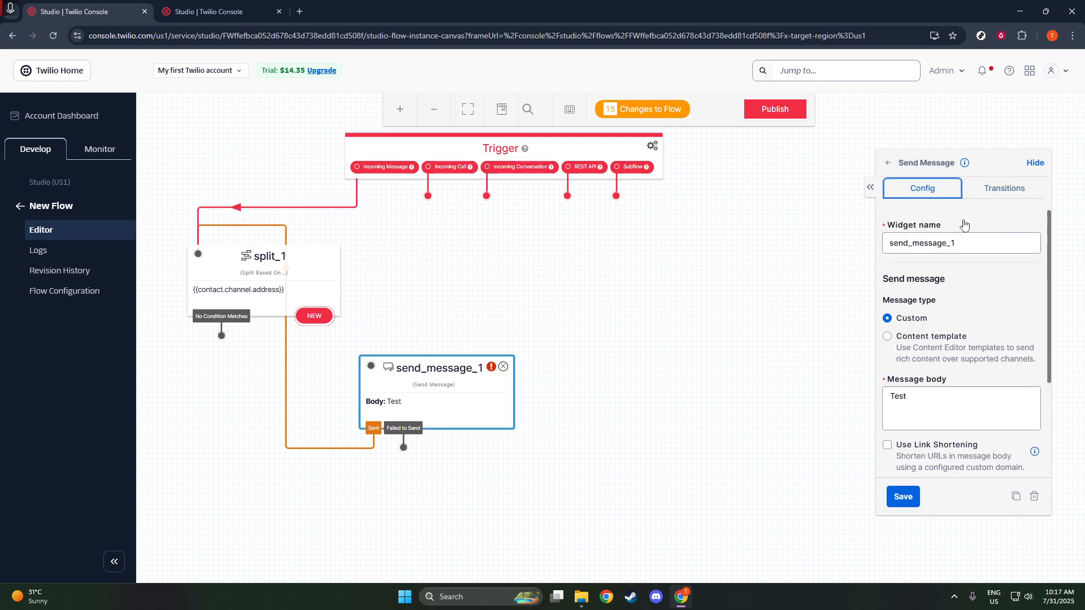
left_click(1004, 189)
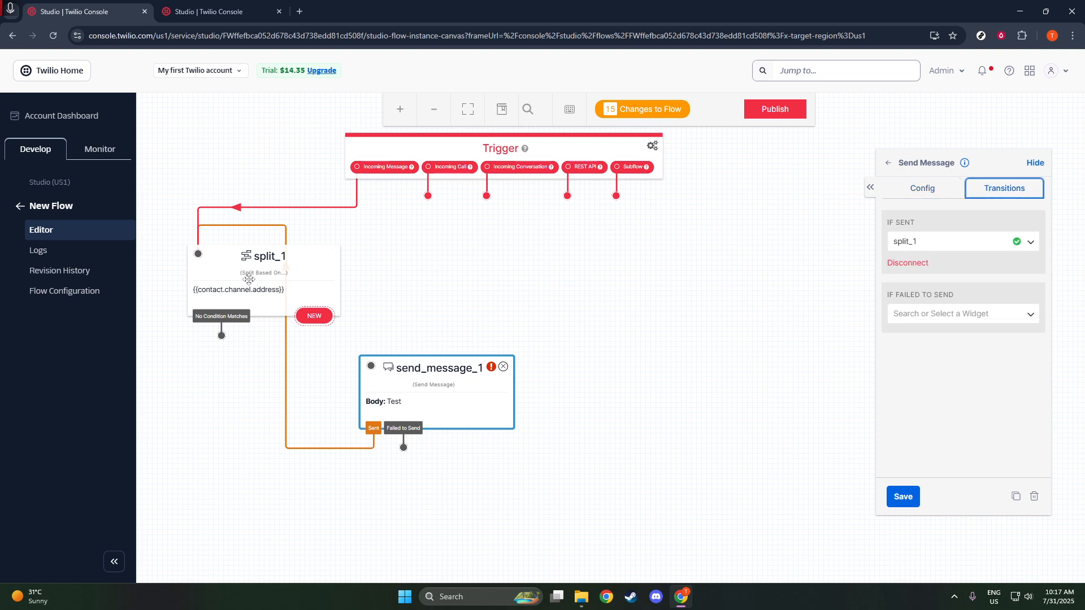
left_click(264, 255)
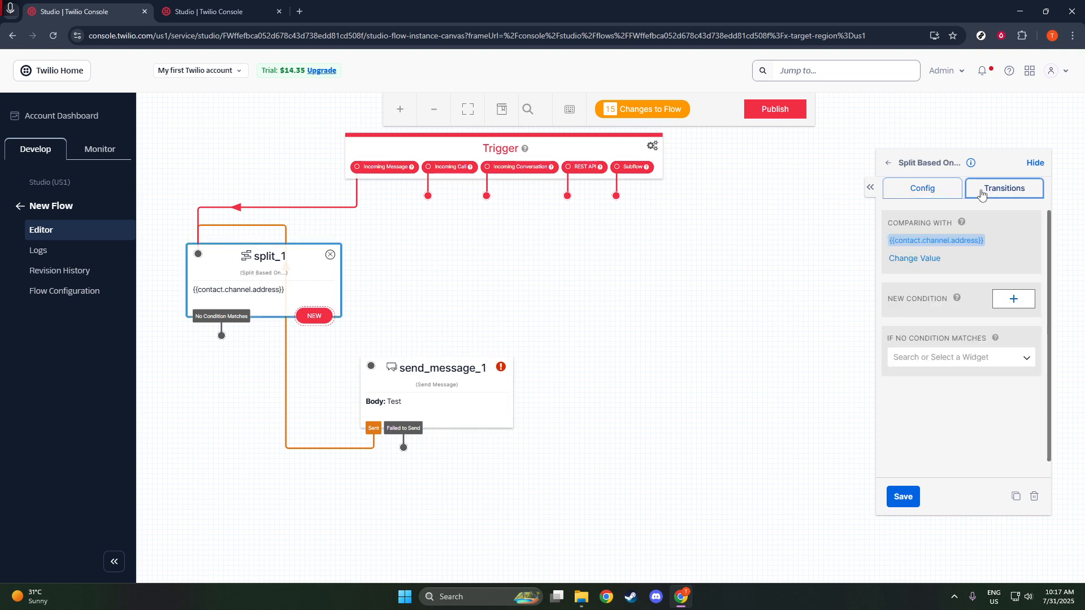